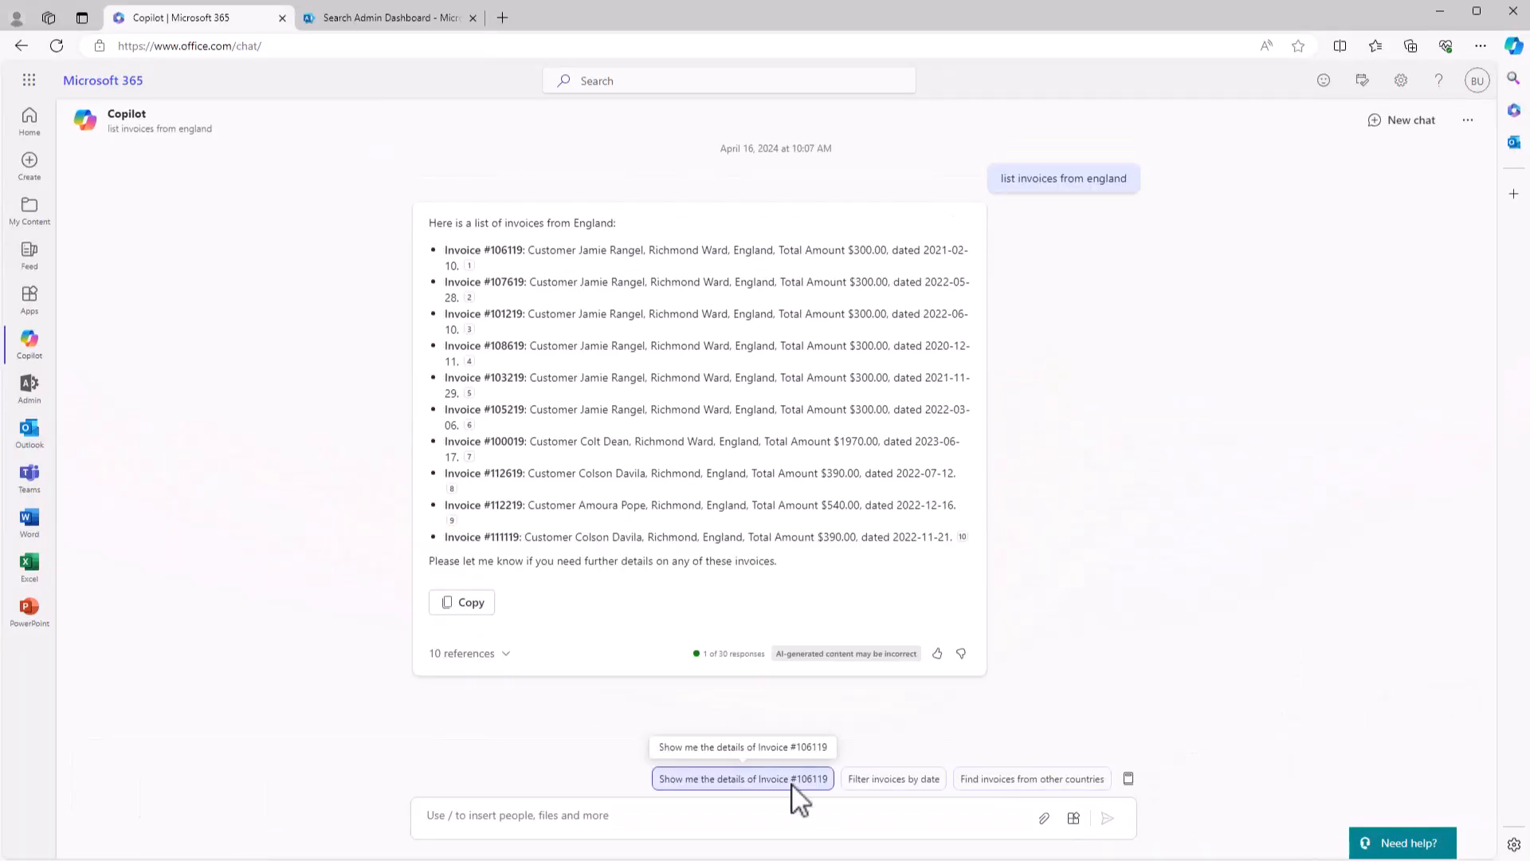
click(741, 778)
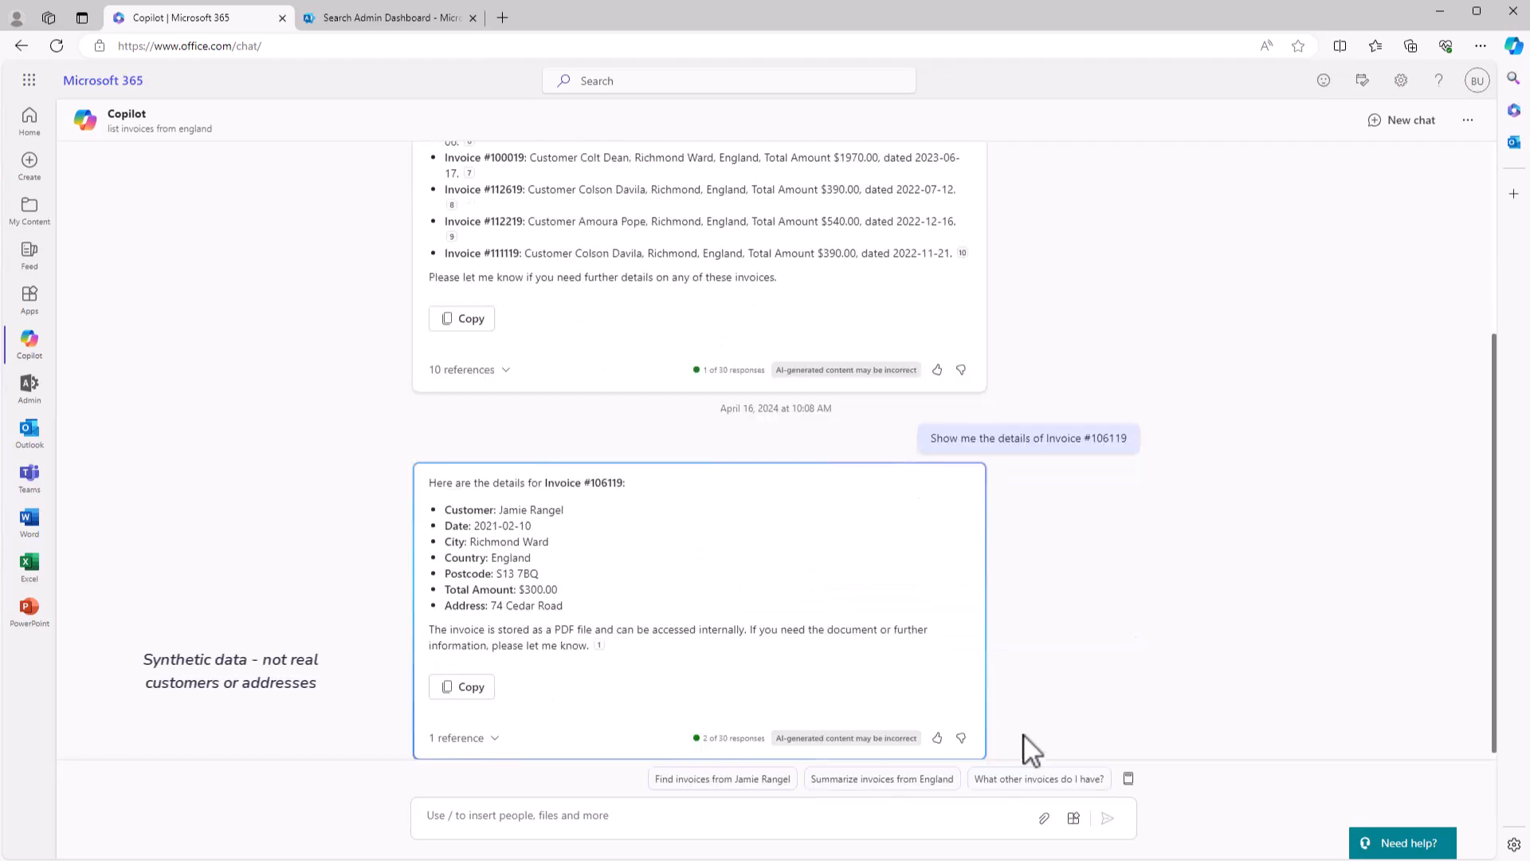
click(721, 778)
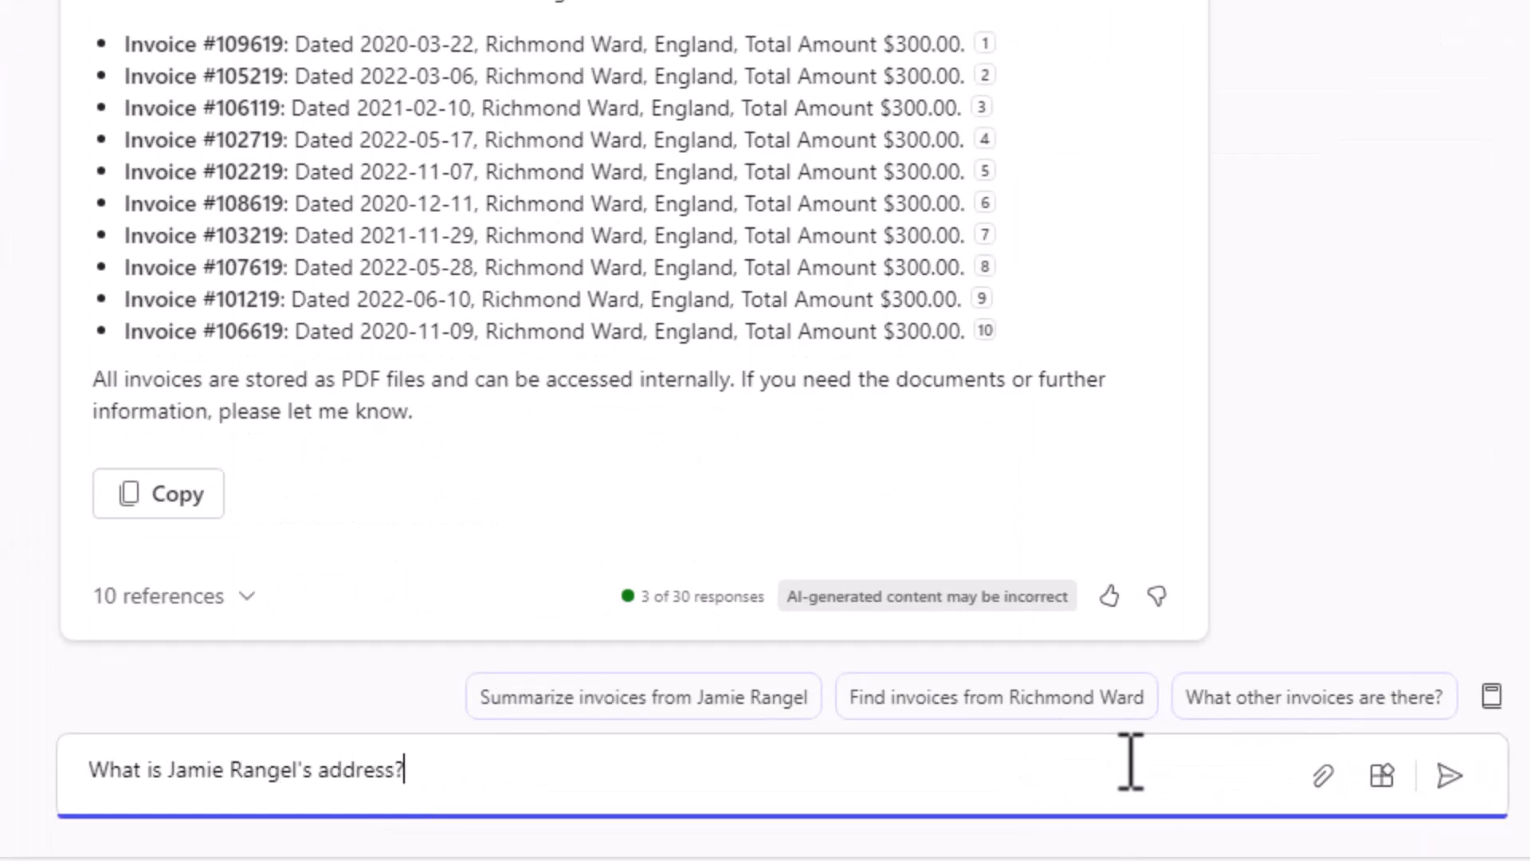
click(1449, 777)
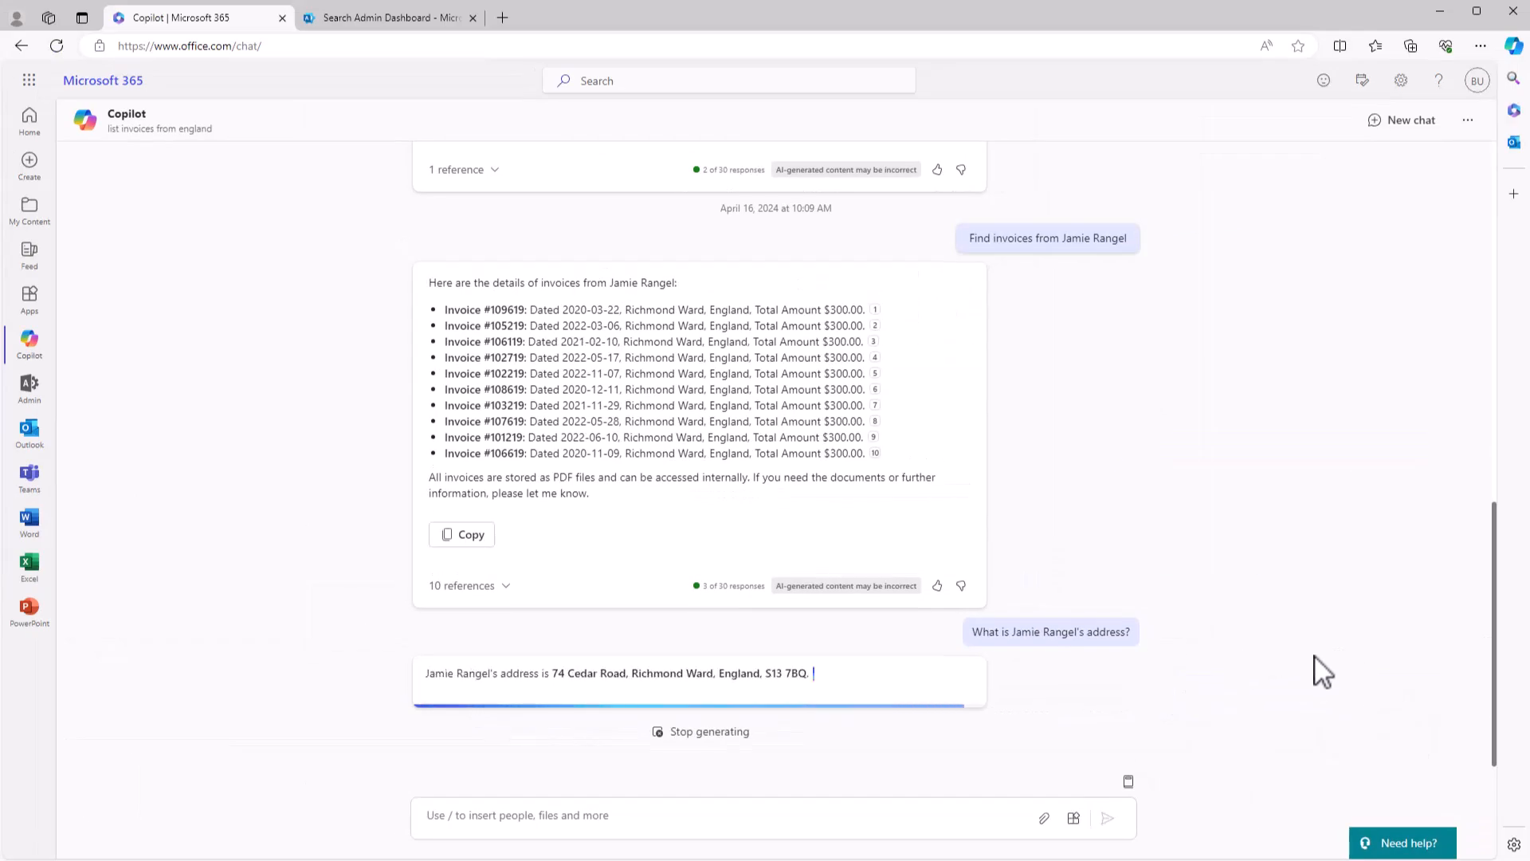